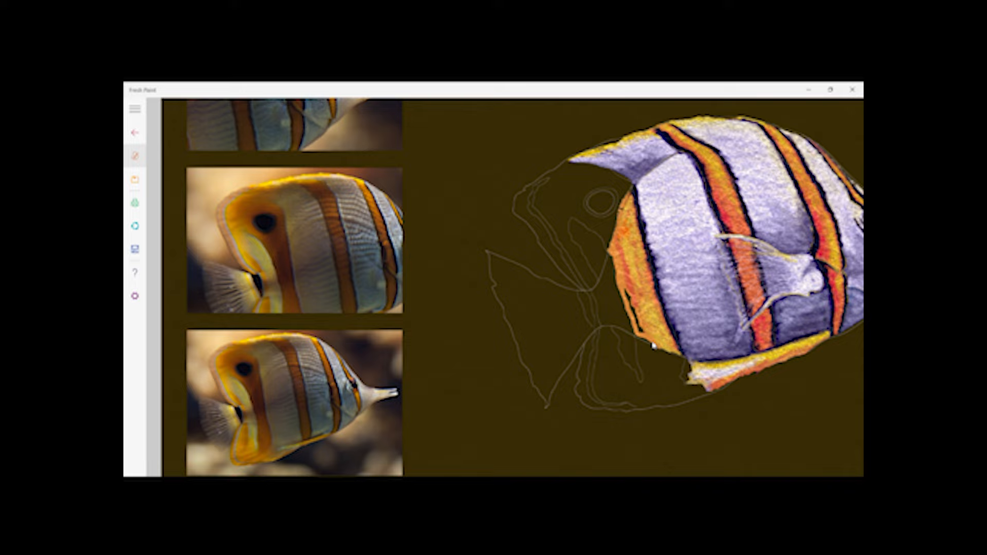
# Step: Thicken the orange-yellow band along the body's lower front edge toward the gill line
pyautogui.click(135, 155)
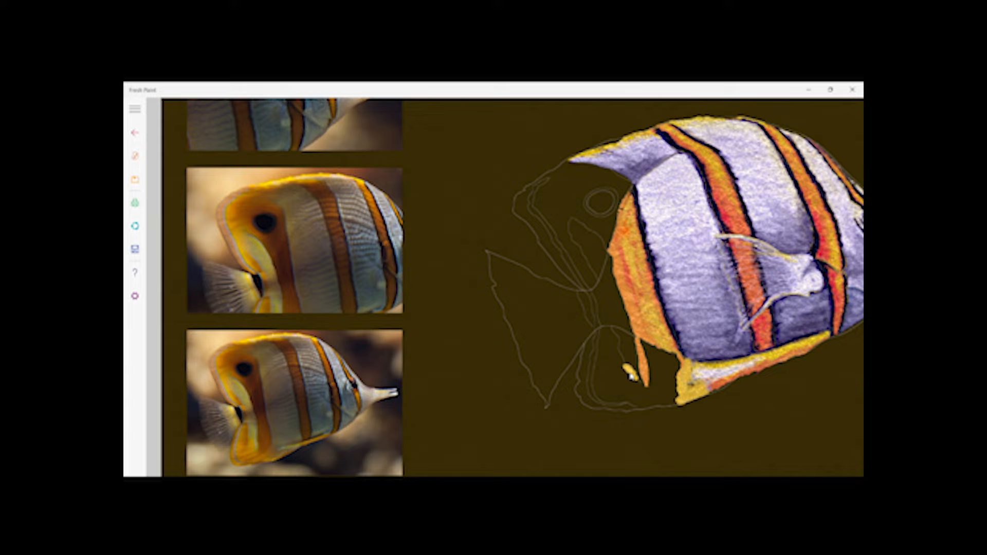
# Step: Trace the head's gill outline with yellow-orange and grey strokes, adding a dark patch near the mouth
pyautogui.click(135, 155)
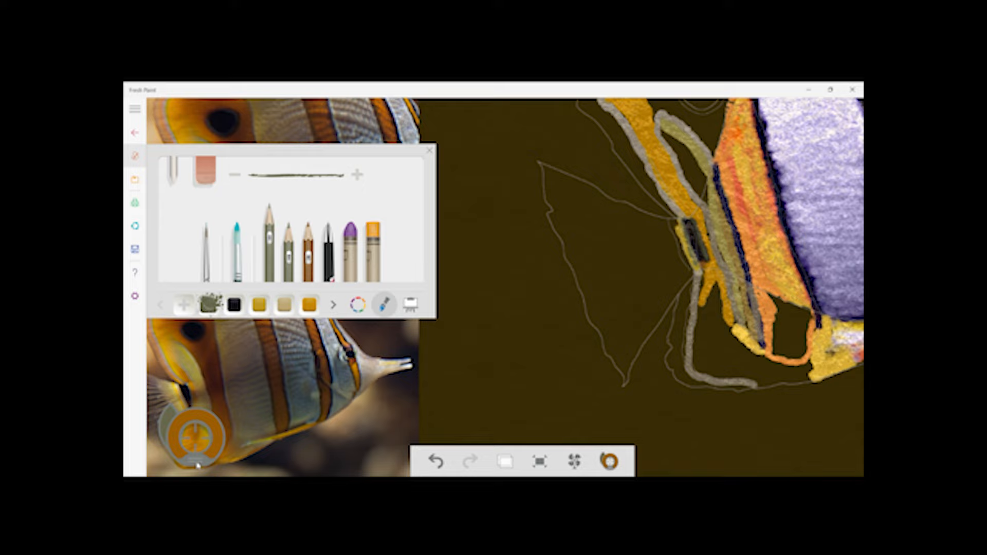
# Step: Paint the head orange and yellow with a black eye, then shade the triangular fin grey
pyautogui.click(429, 151)
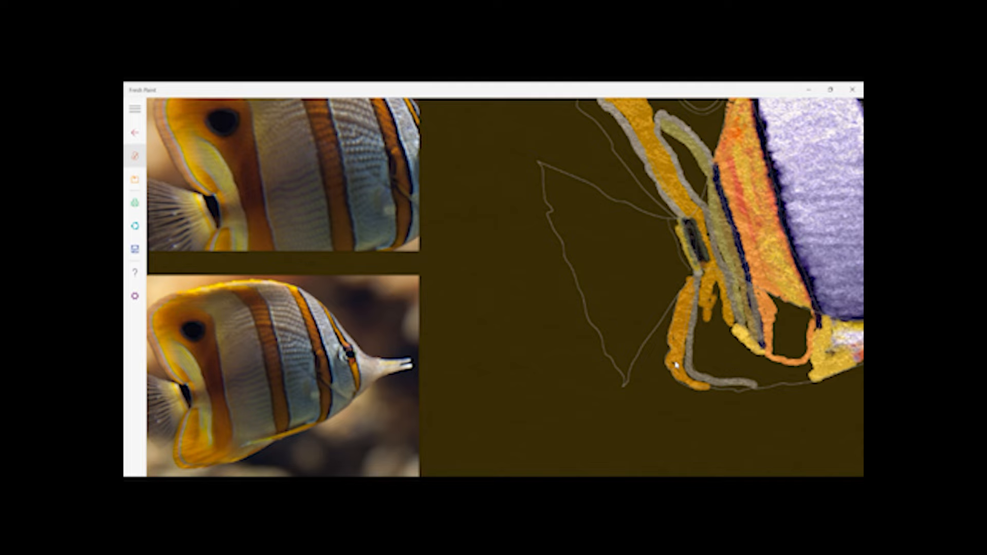
pyautogui.click(134, 155)
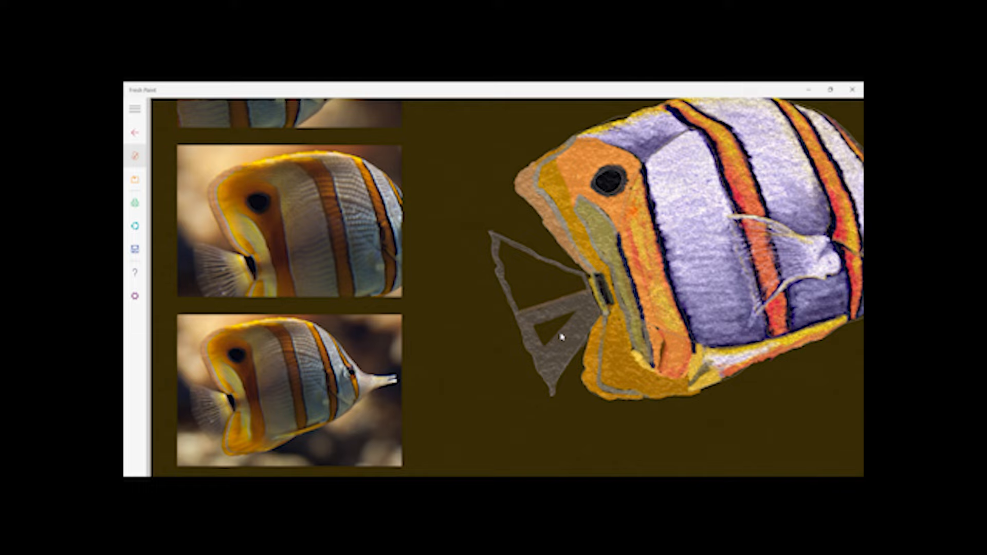
pyautogui.click(135, 156)
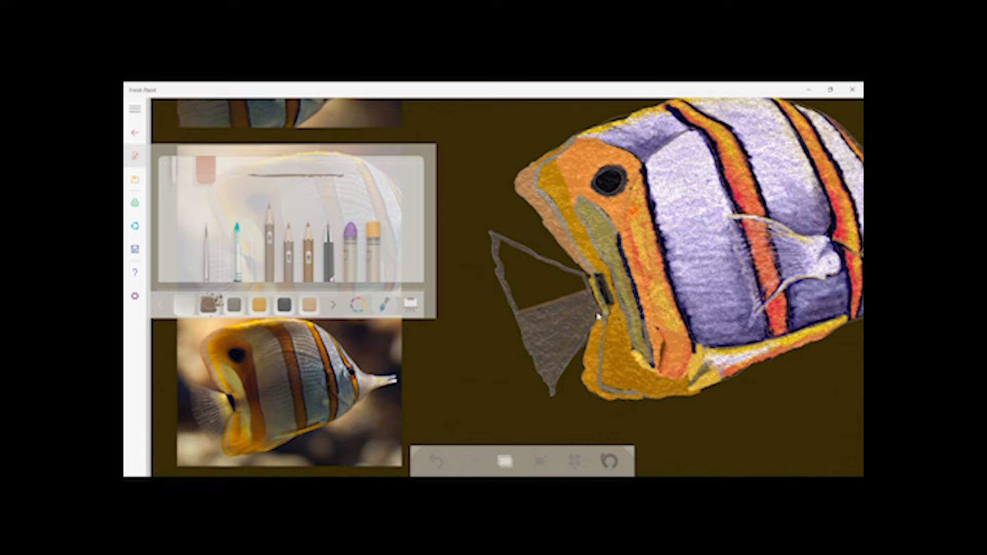